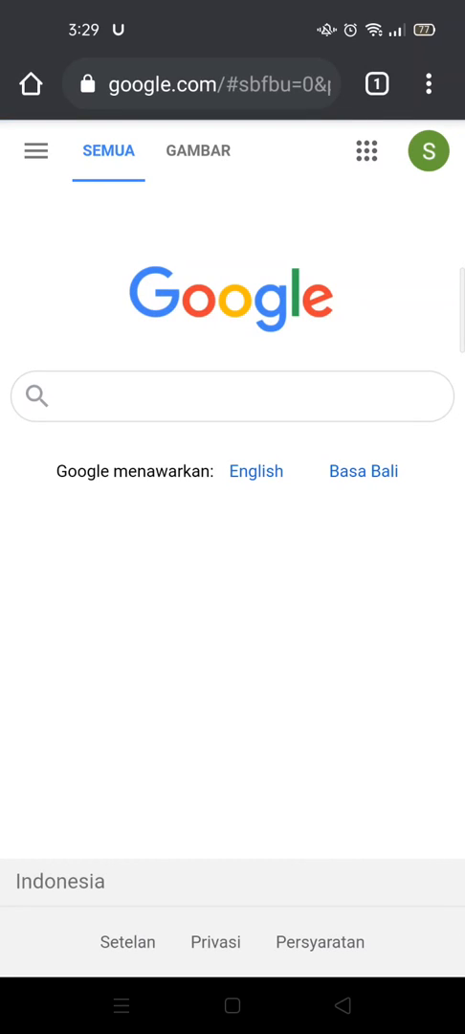
Step: Search Google for "Receiptify" by entering "Rec" and choosing the receiptify suggestion
left_click(230, 395)
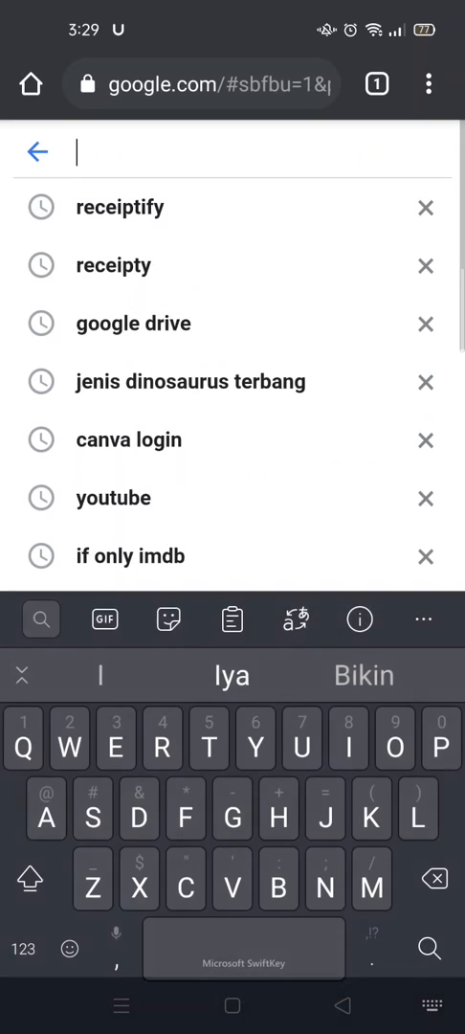
type("Receiptify")
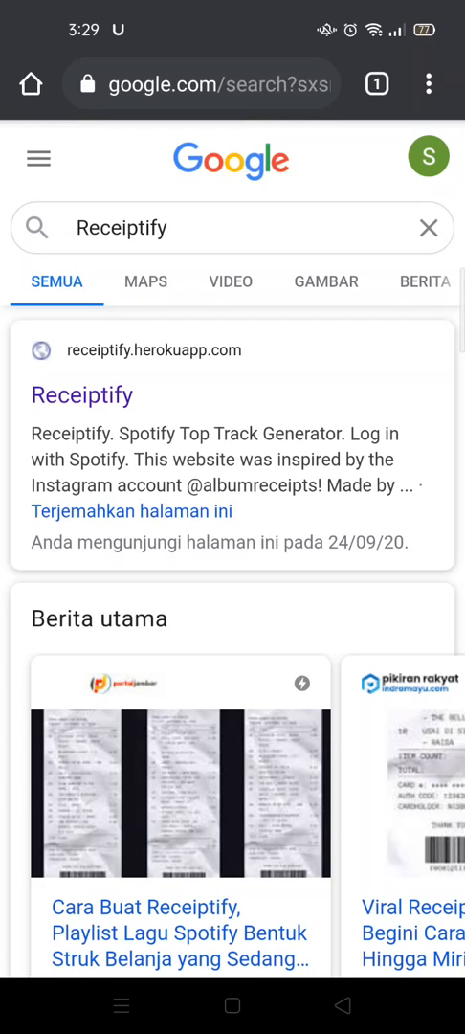
Step: Go to the receiptify.herokuapp.com result, the Spotify Top Track Generator site
left_click(80, 394)
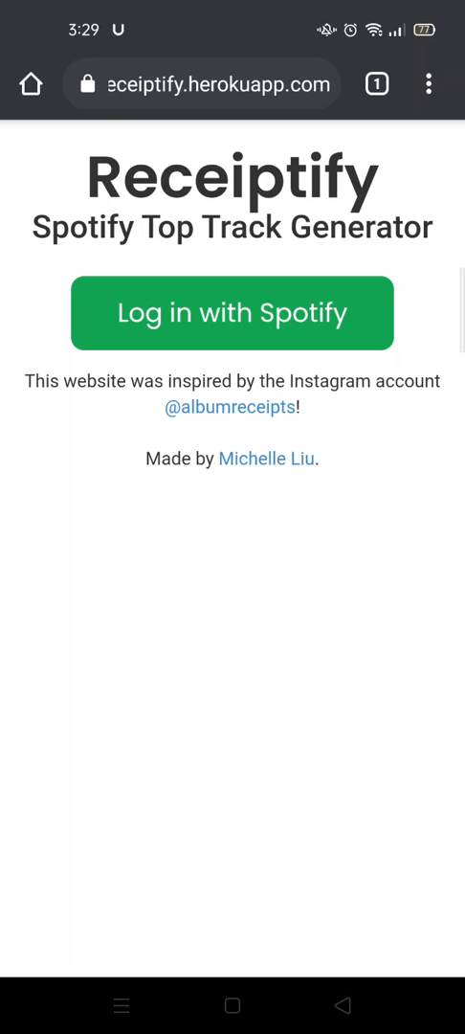
Step: Log in with Spotify using the account email and password to reach the time-range options
left_click(232, 314)
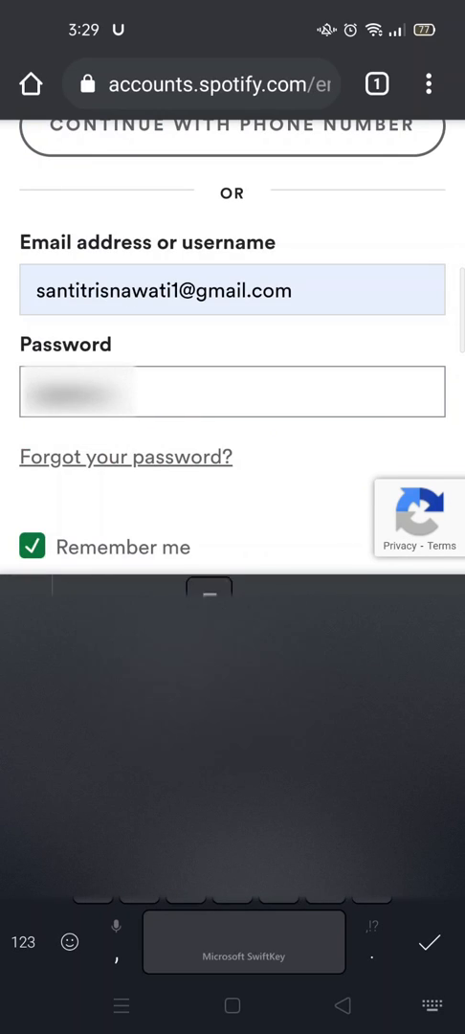
scroll("down", 3)
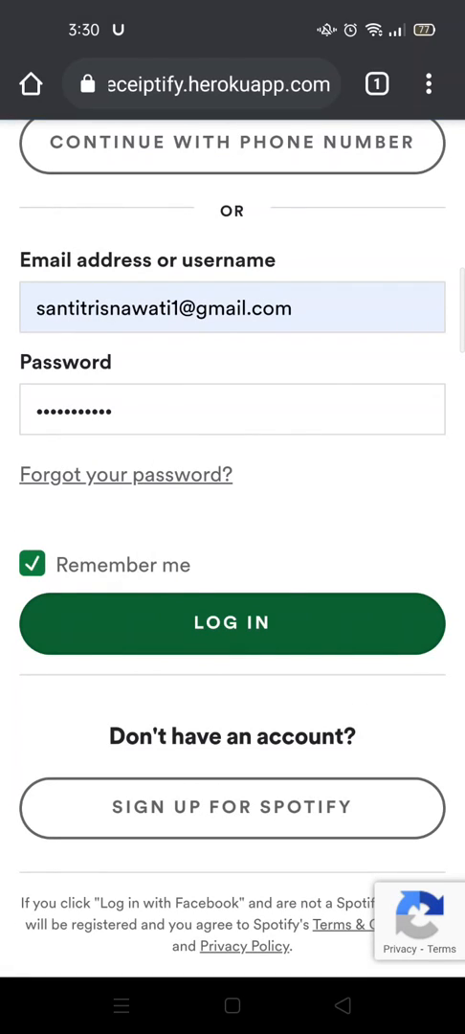
left_click(231, 624)
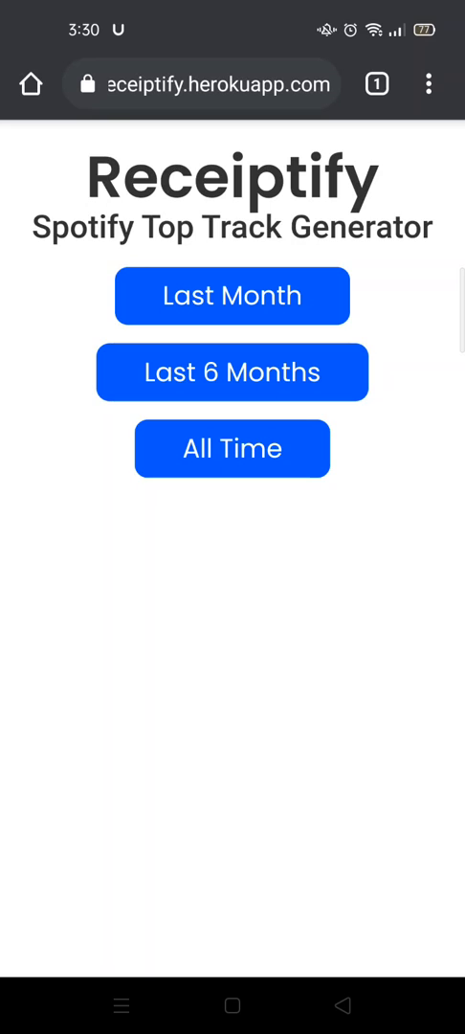
Step: Choose Last Month and review the 10-track receipt totalling 36:59 down to Get Image
left_click(232, 295)
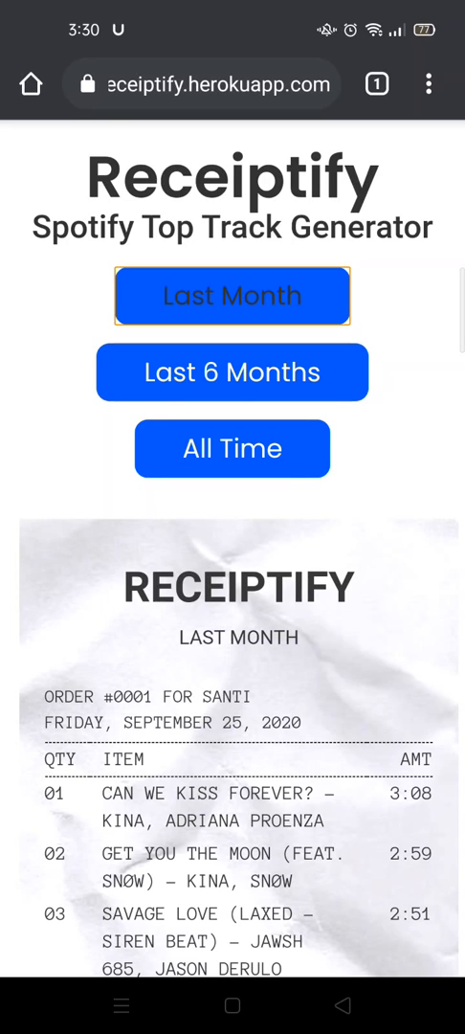
scroll("down", 3)
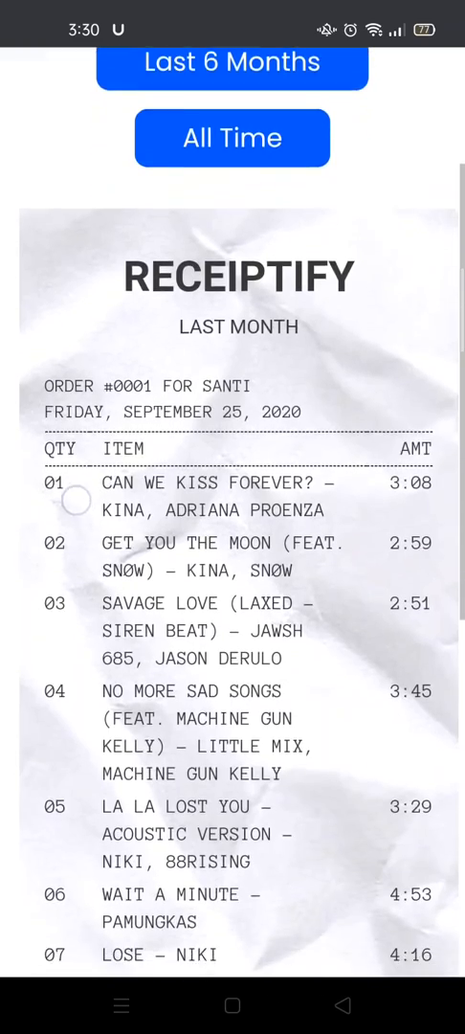
scroll("down", 3)
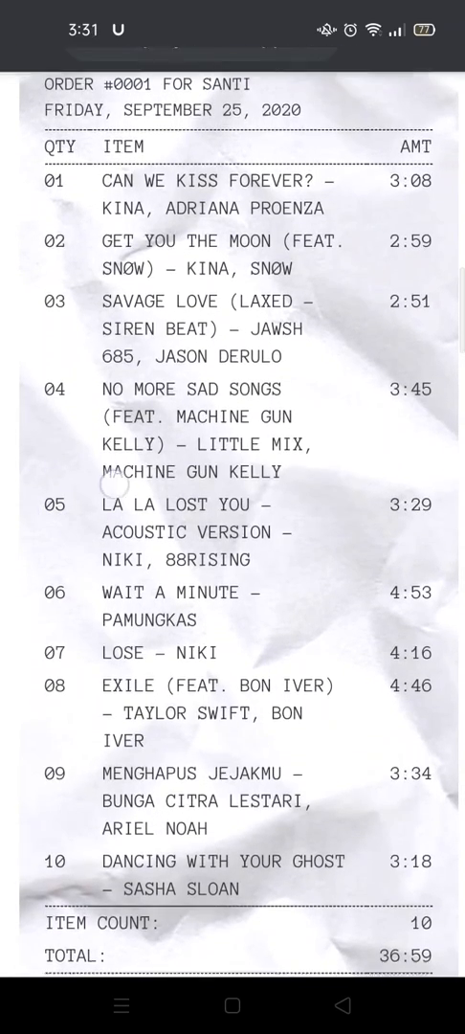
scroll("down", 3)
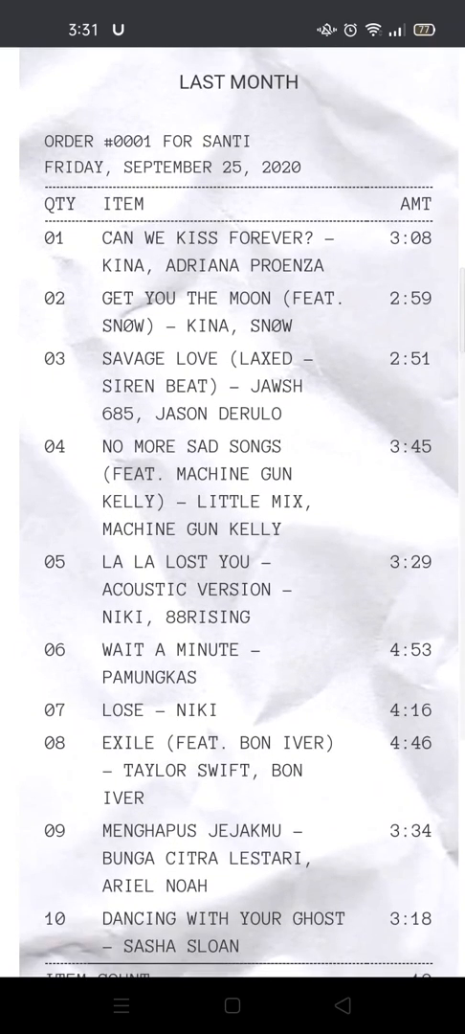
scroll("down", 3)
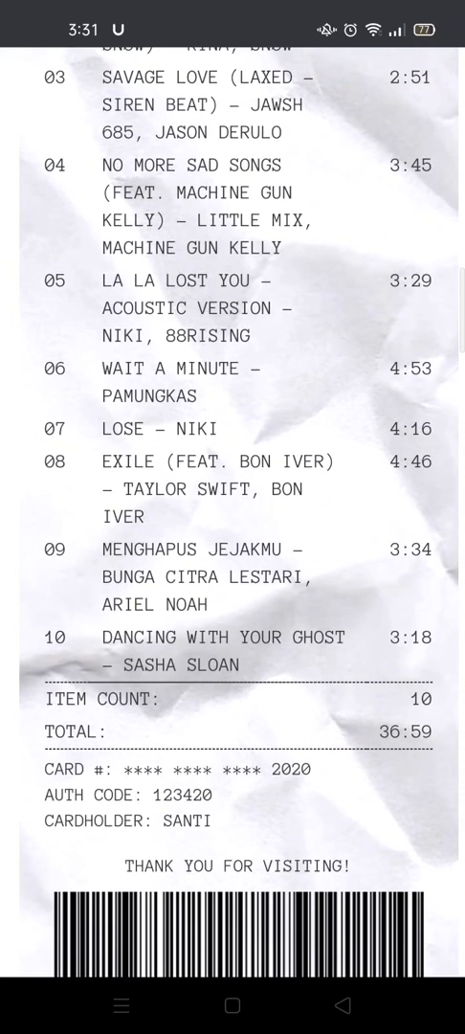
scroll("down", 3)
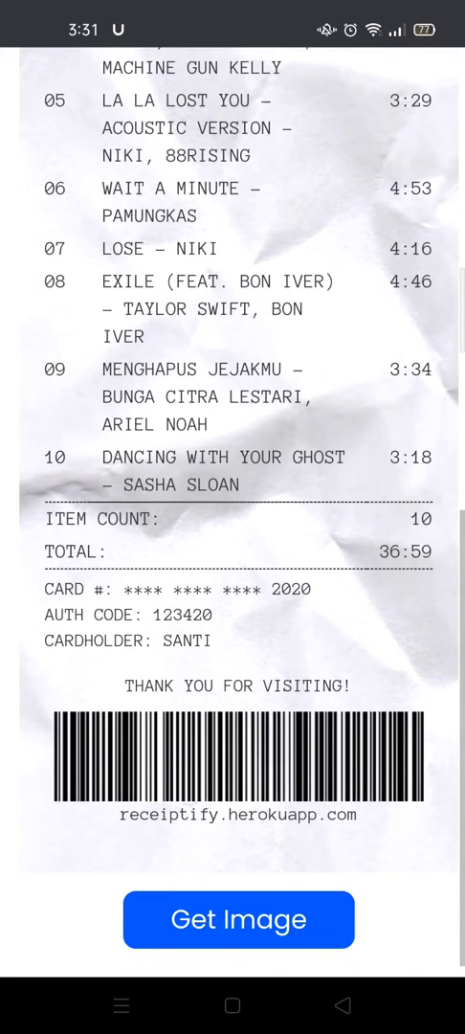
scroll("down", 3)
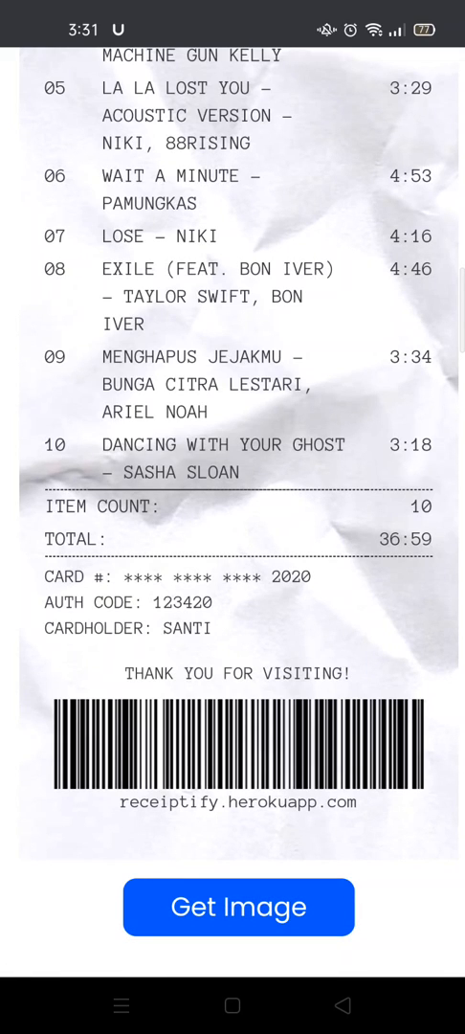
scroll("up", 3)
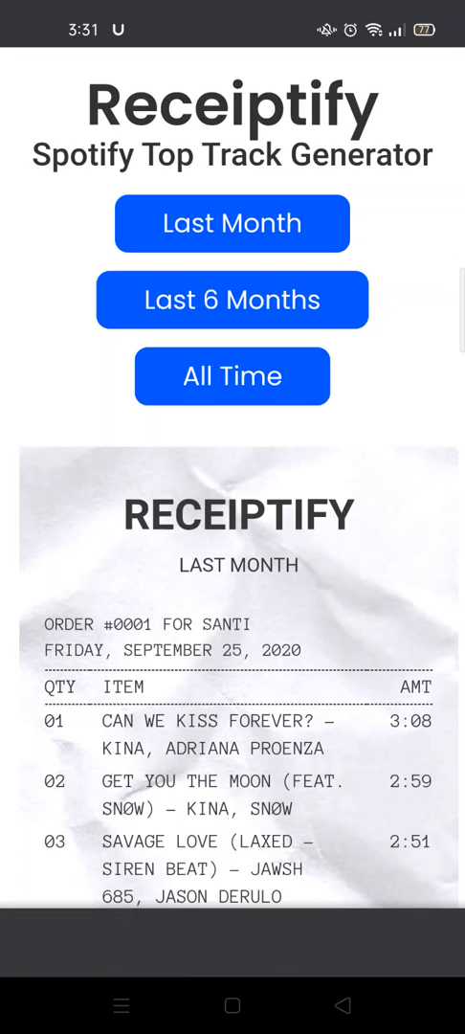
scroll("down", 3)
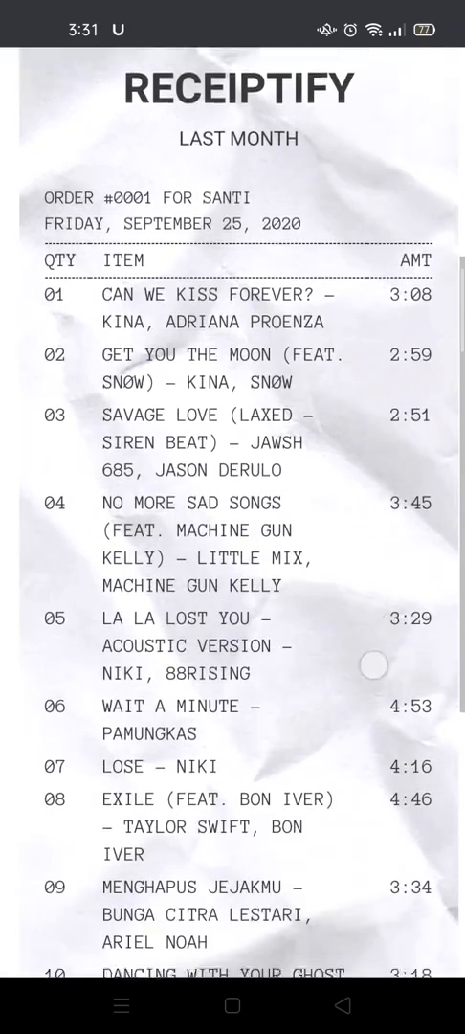
scroll("down", 3)
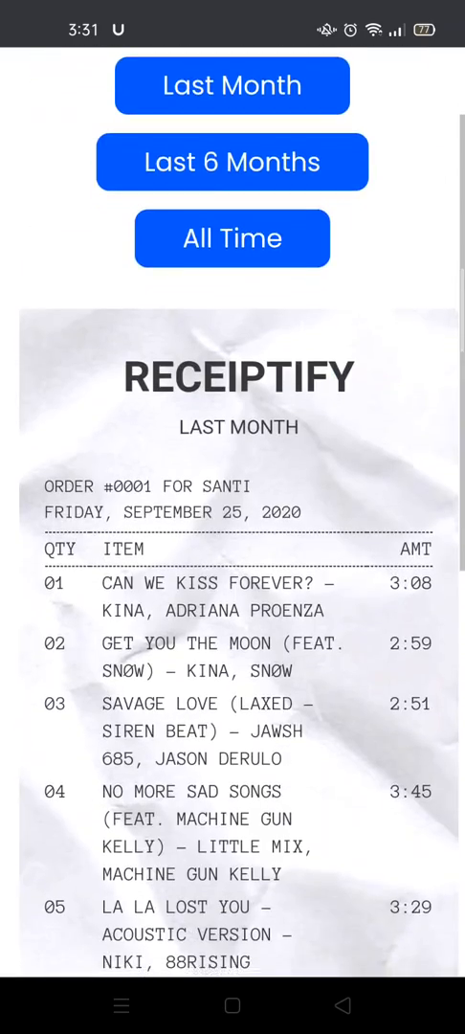
scroll("down", 3)
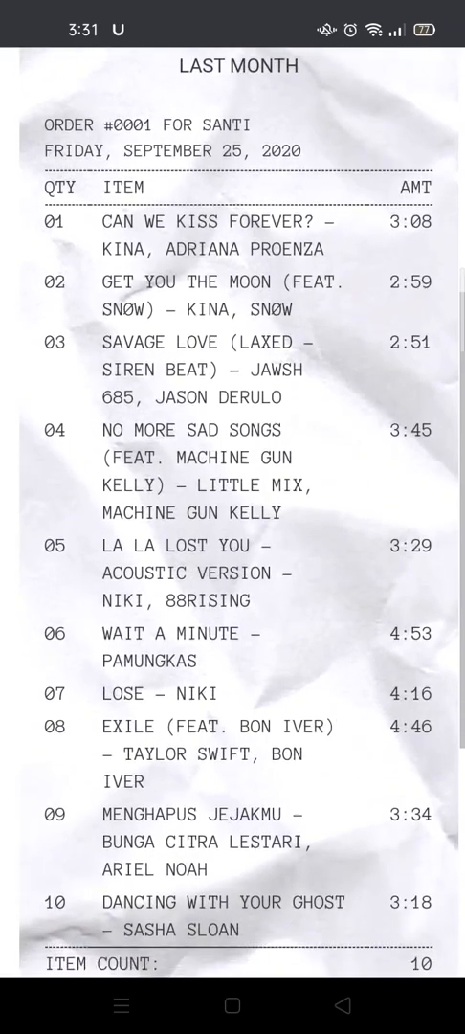